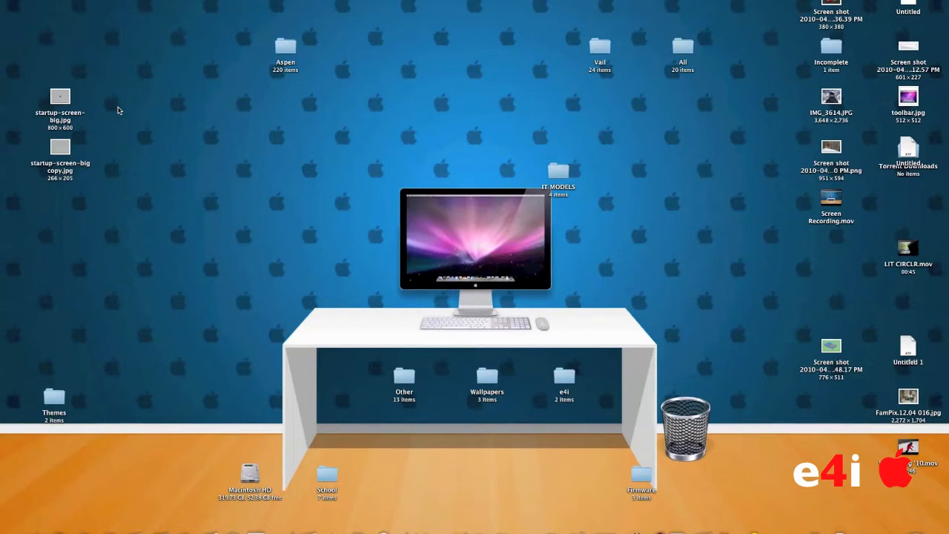
mouse_move(323, 264)
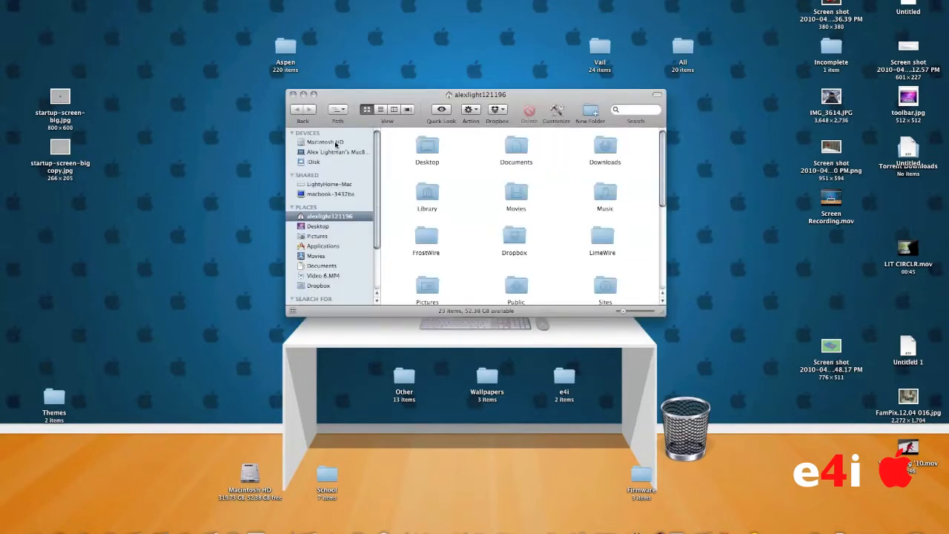
Browse Macintosh HD › System › Library › CoreServices and select CoreTypes.bundle
click(326, 141)
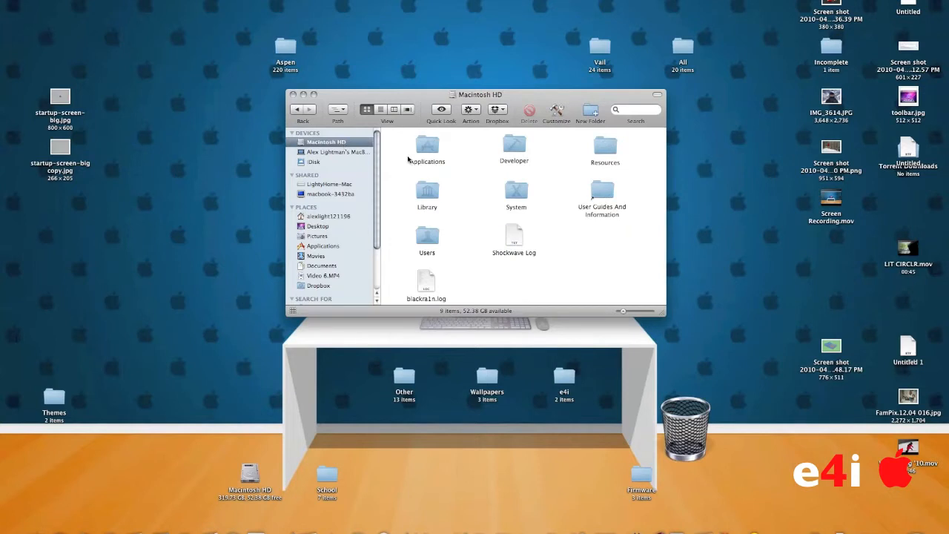
click(515, 189)
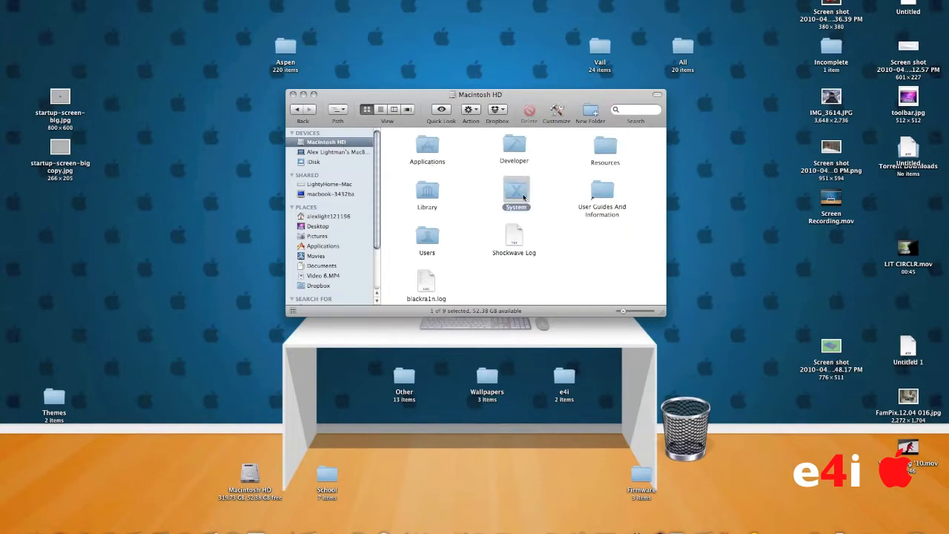
double_click(514, 191)
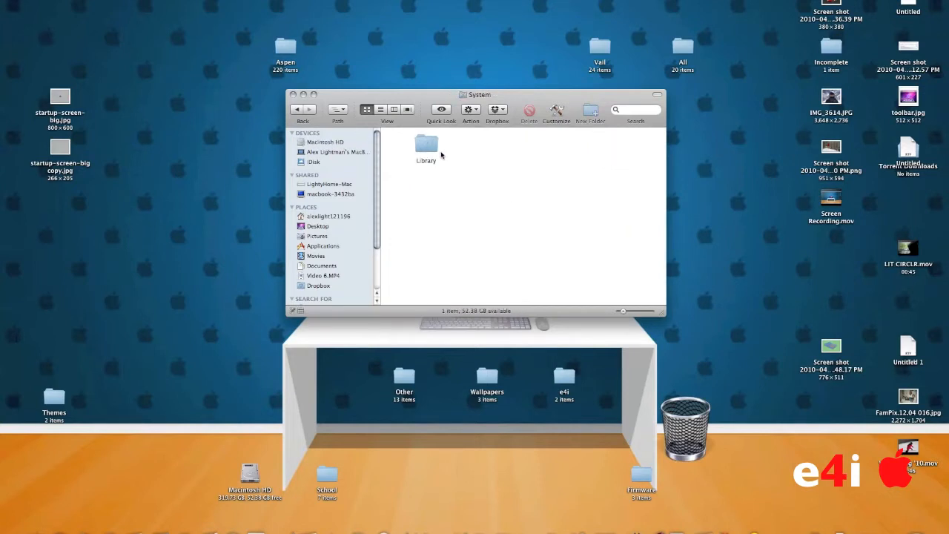
double_click(425, 144)
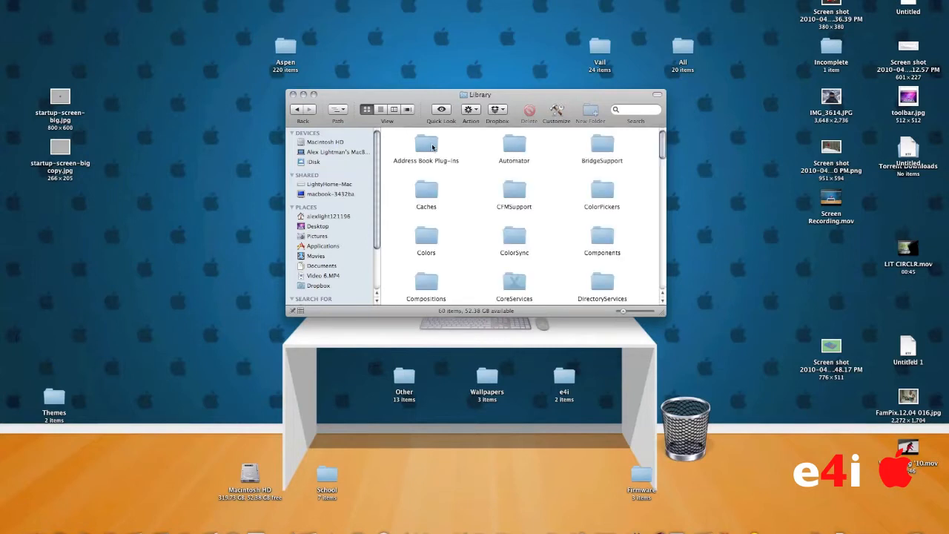
mouse_move(510, 289)
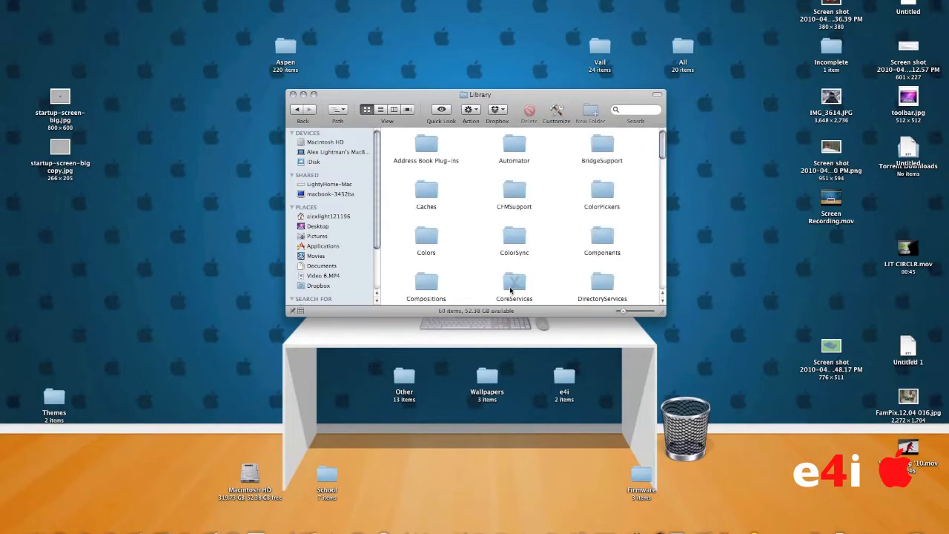
double_click(513, 284)
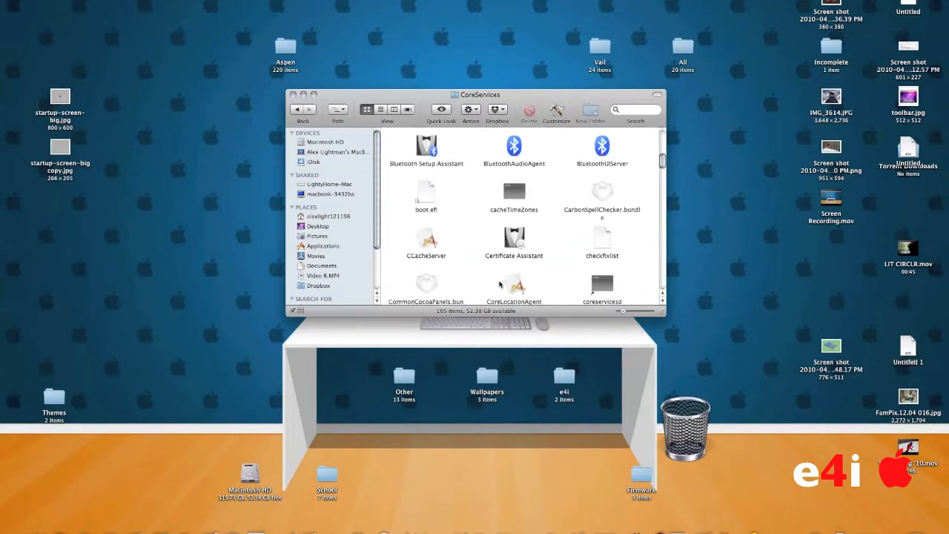
scroll(down, 3)
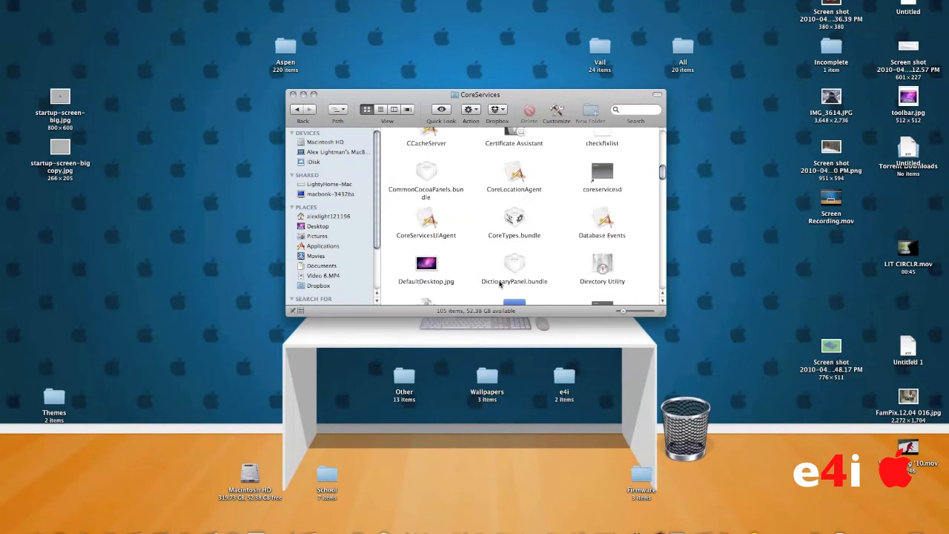
mouse_move(455, 217)
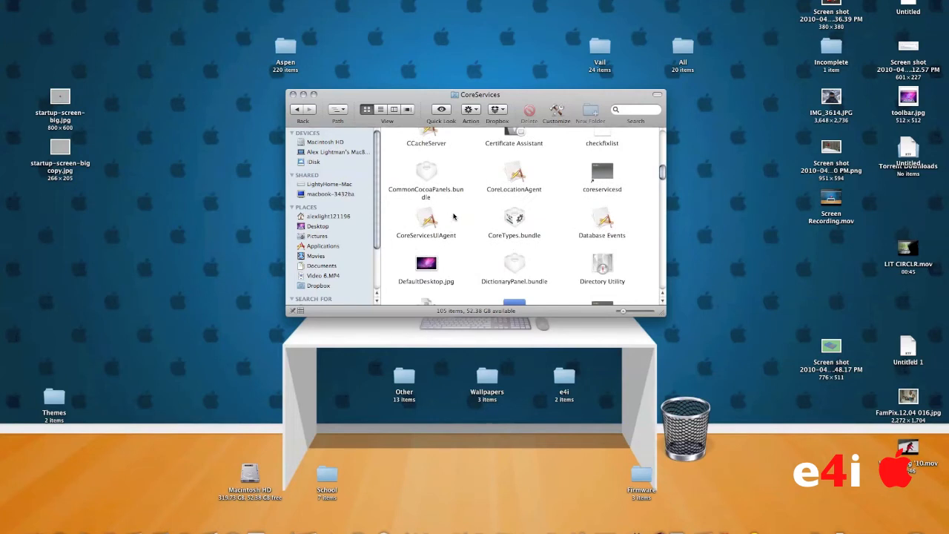
click(514, 219)
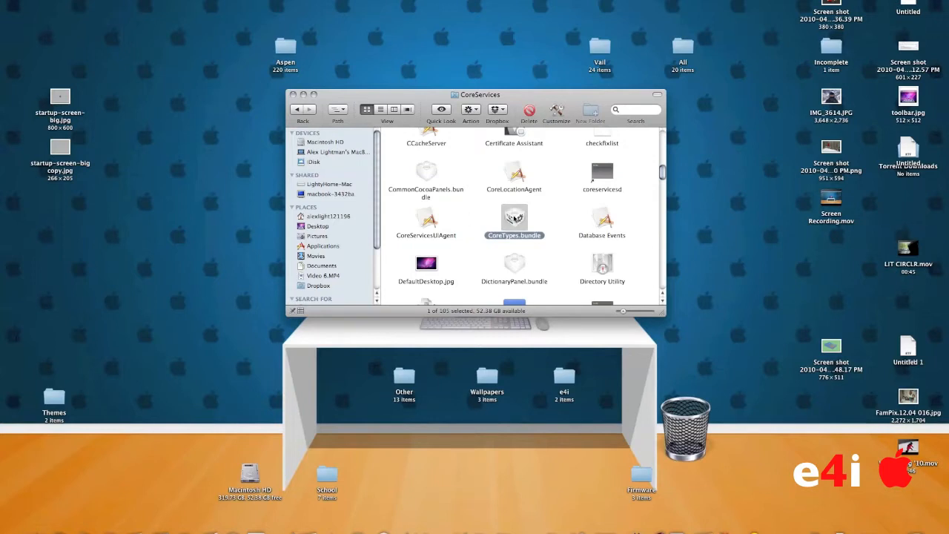
Show CoreTypes.bundle's package contents and close the CoreServices window
right_click(514, 219)
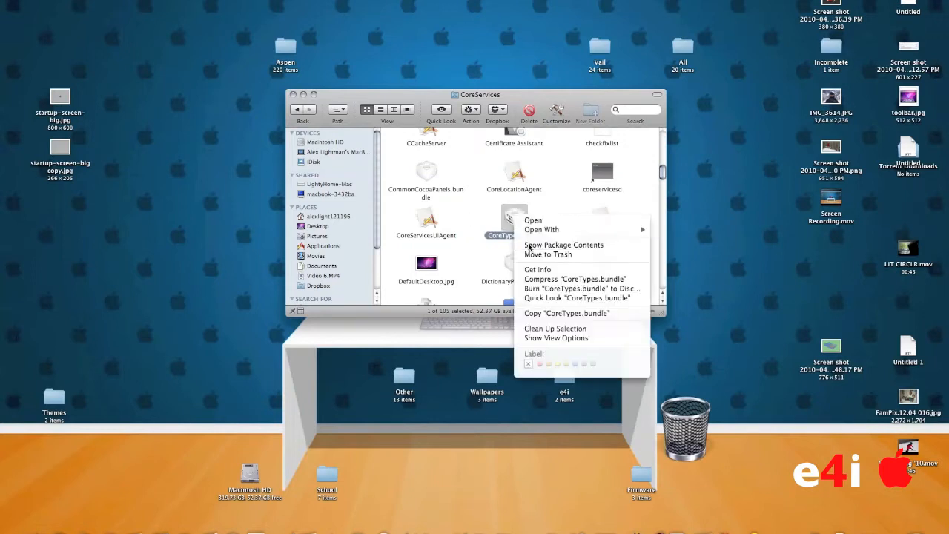
click(564, 245)
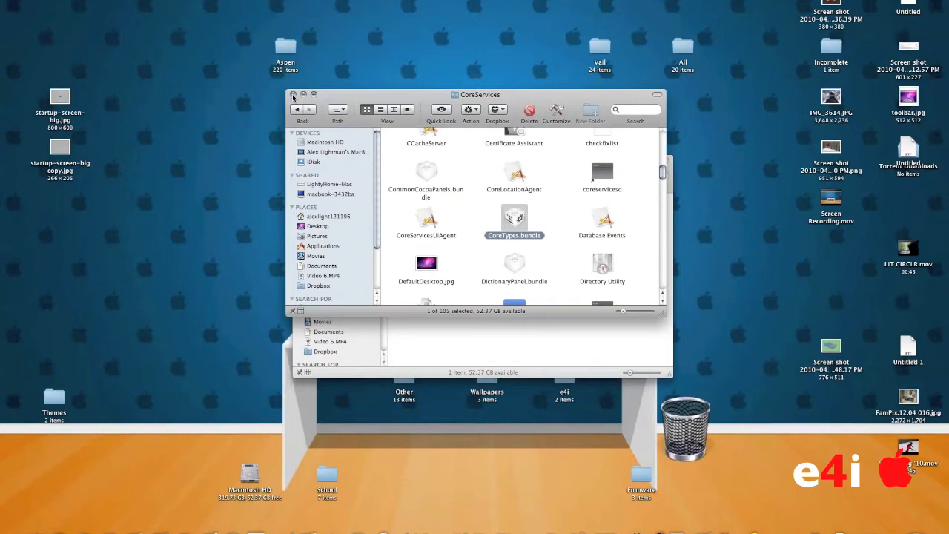
double_click(513, 217)
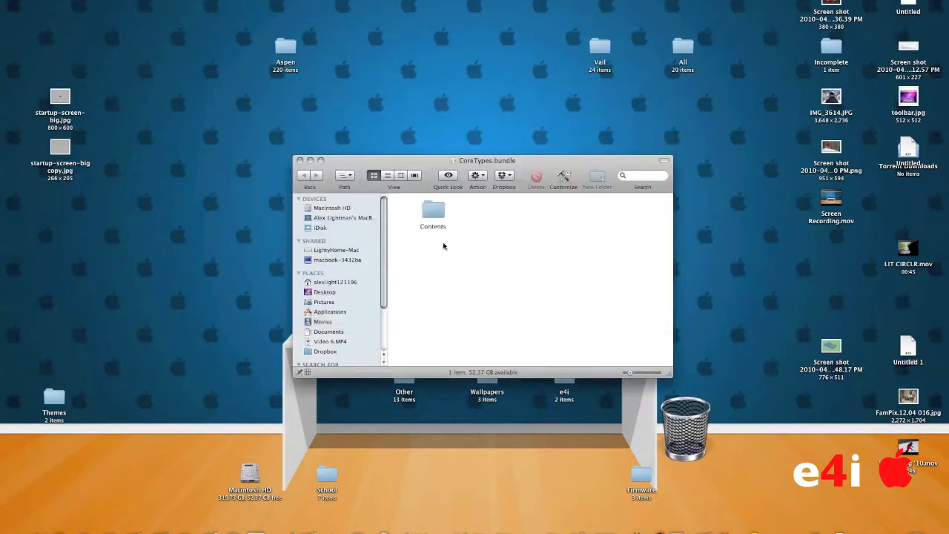
Open Contents, scroll through Resources and select com.apple.macbookpro-15.icns
double_click(433, 211)
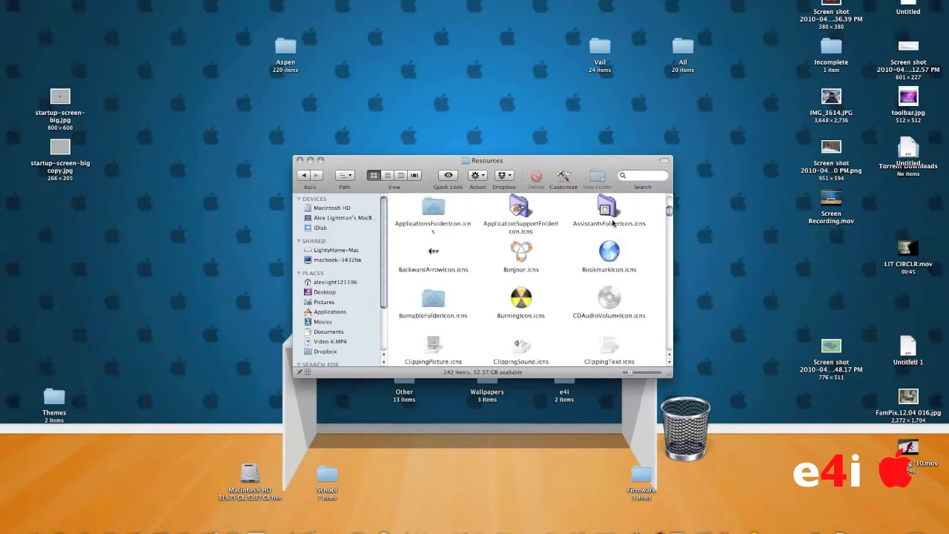
scroll(down, 3)
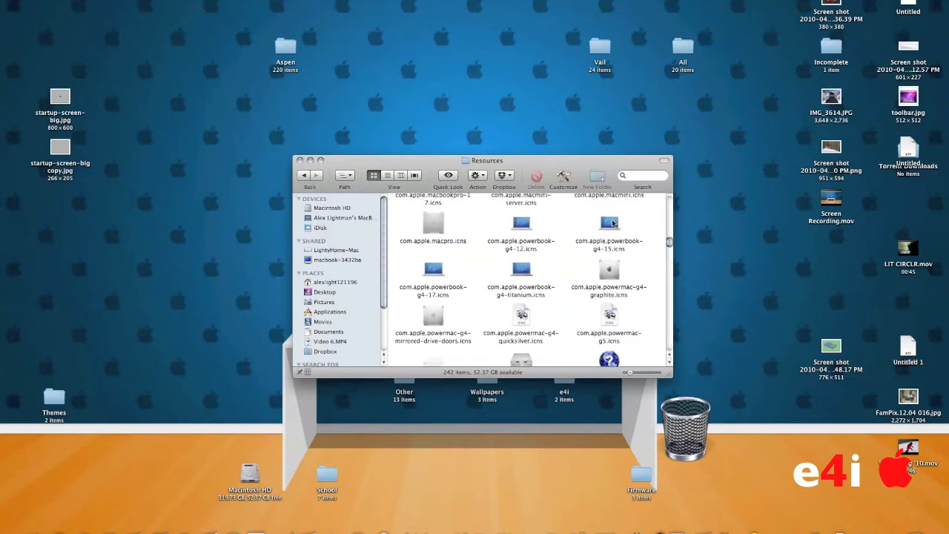
scroll(down, 3)
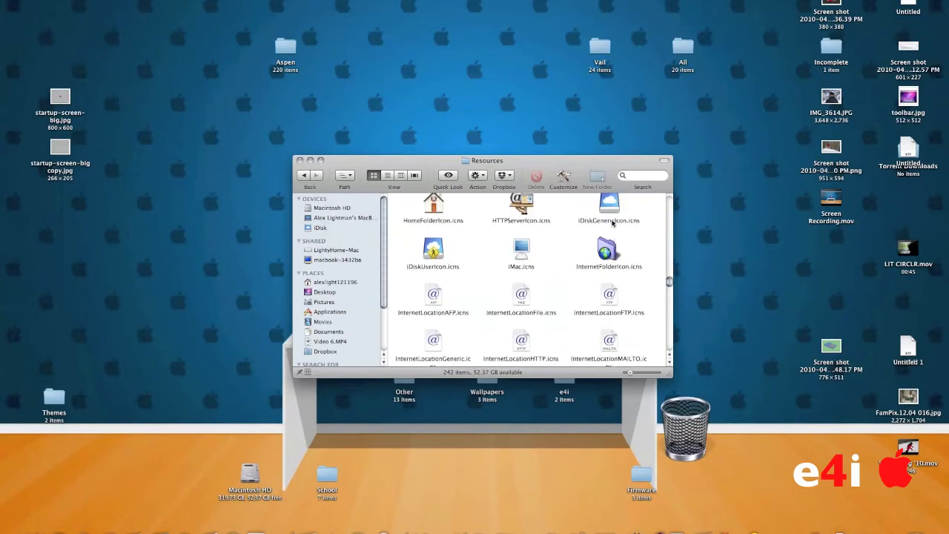
scroll(down, 3)
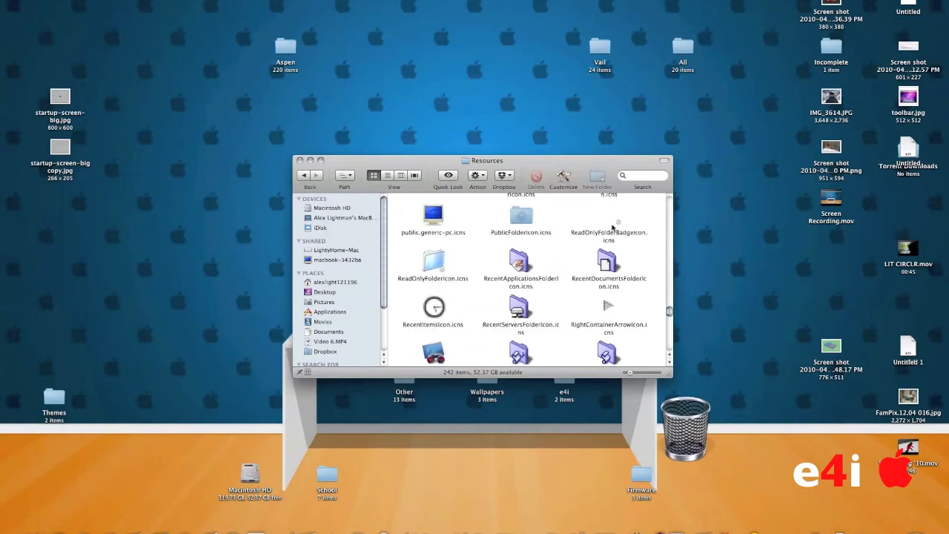
scroll(down, 3)
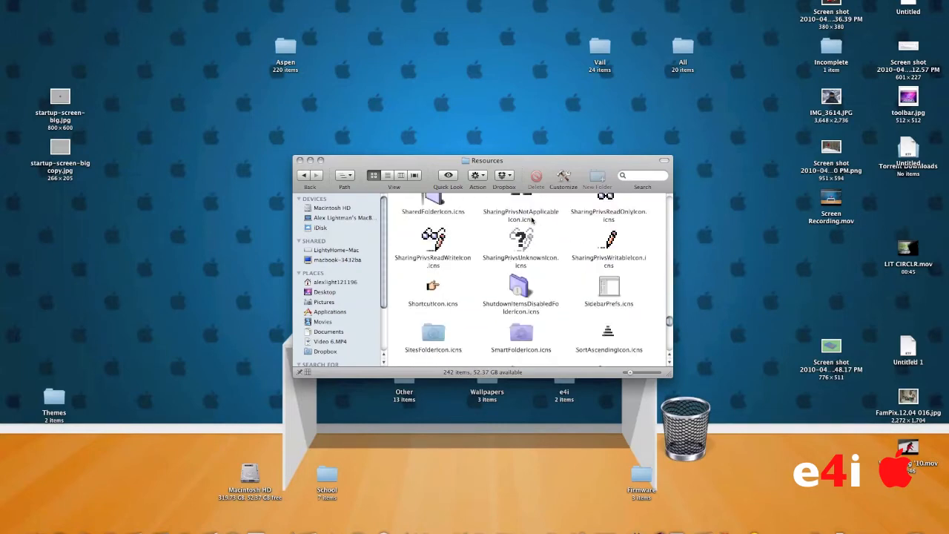
scroll(down, 3)
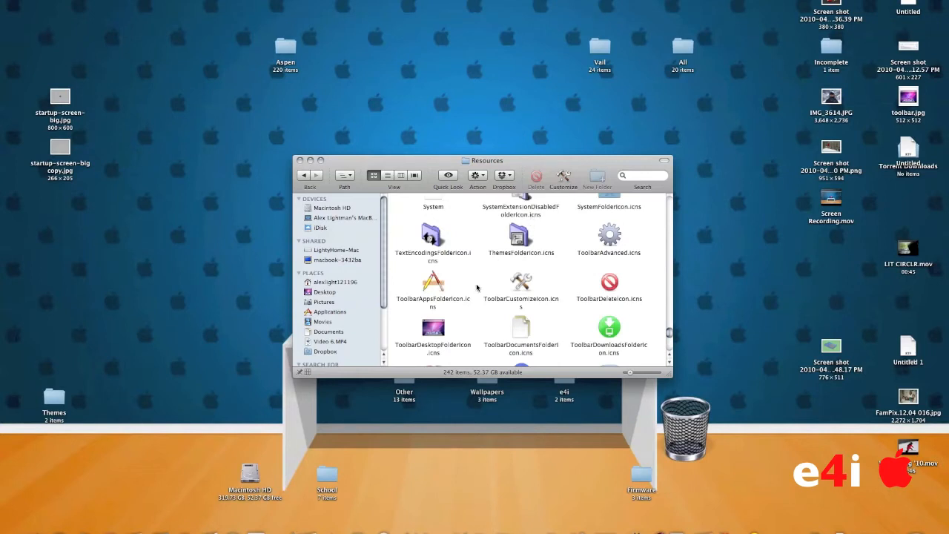
click(433, 326)
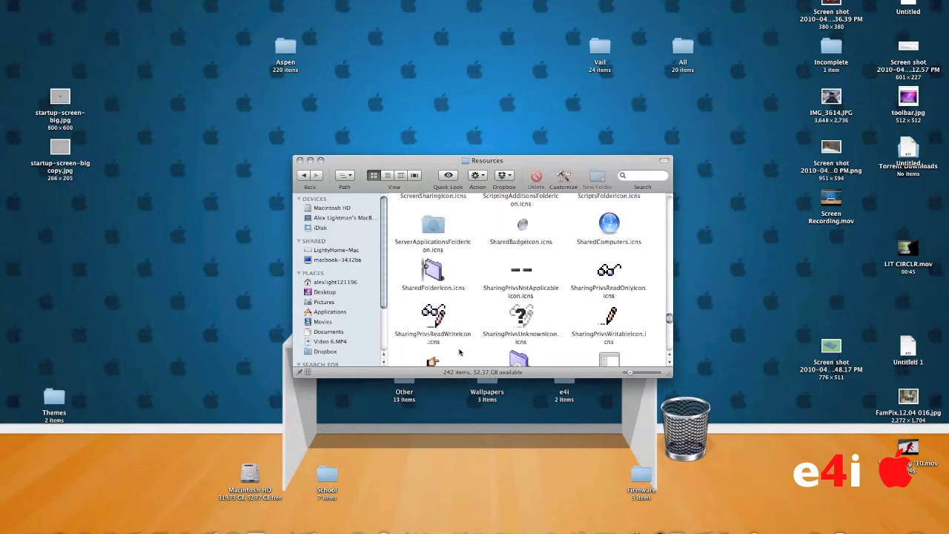
scroll(down, 3)
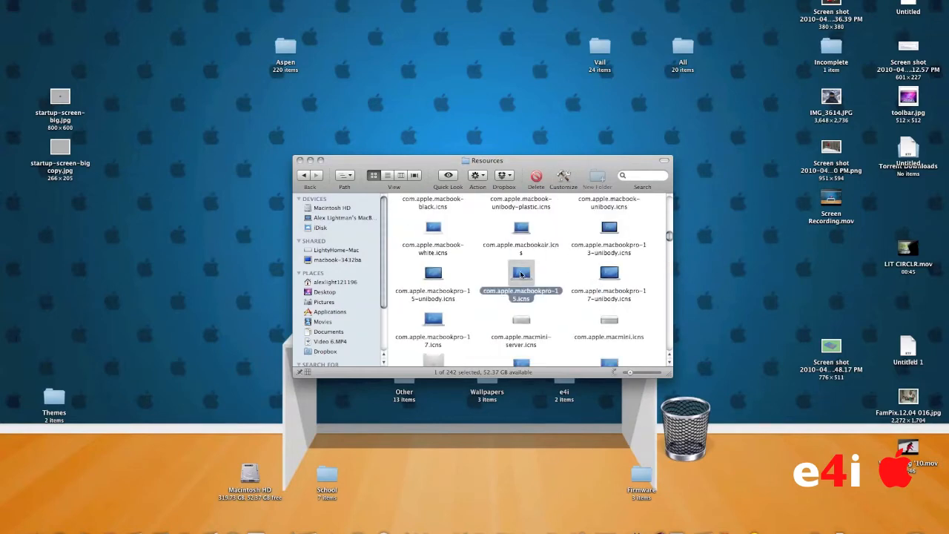
click(448, 178)
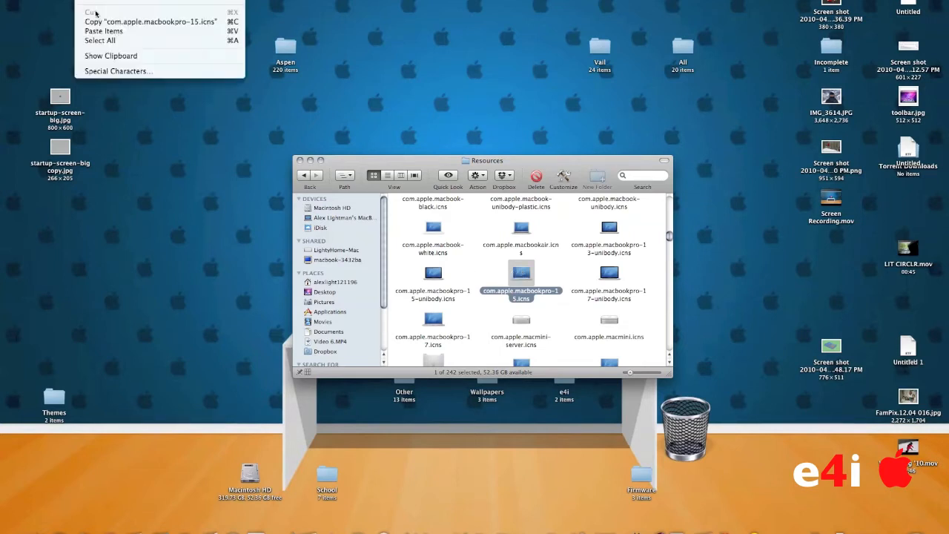
mouse_move(100, 40)
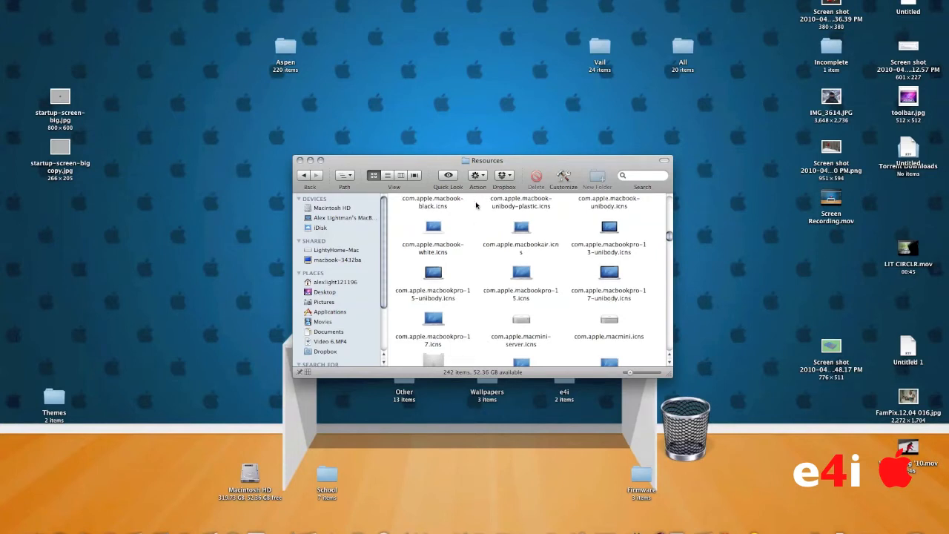
Scroll down Resources to com.apple.ipad.icns and open it in Preview
scroll(down, 3)
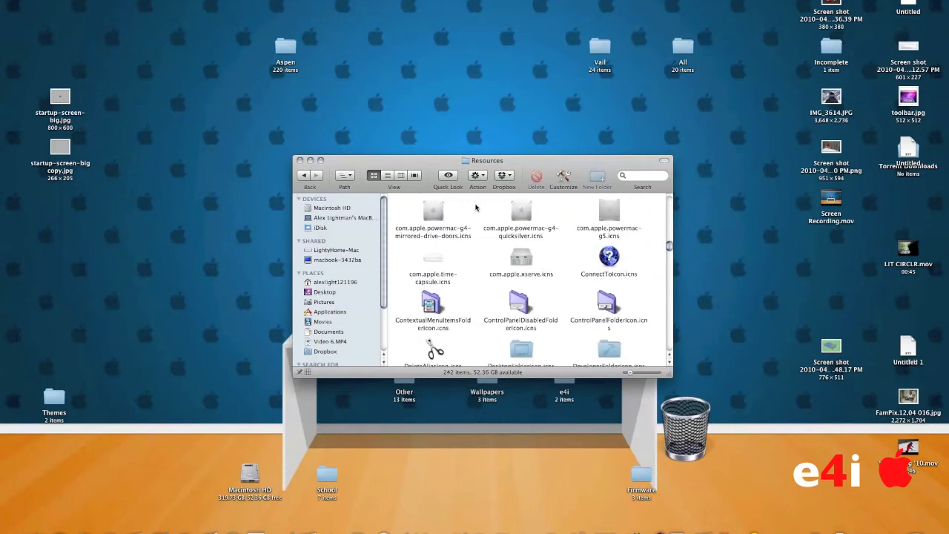
scroll(down, 3)
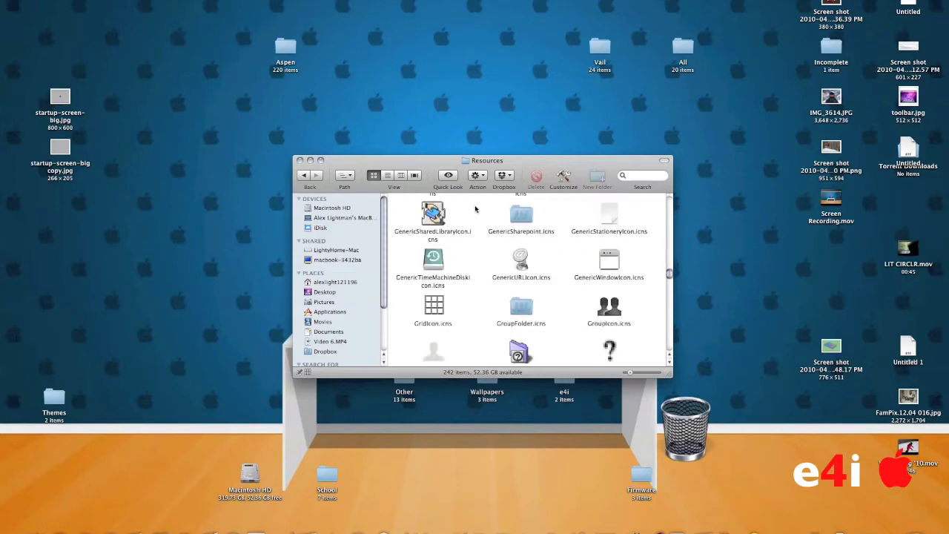
scroll(down, 3)
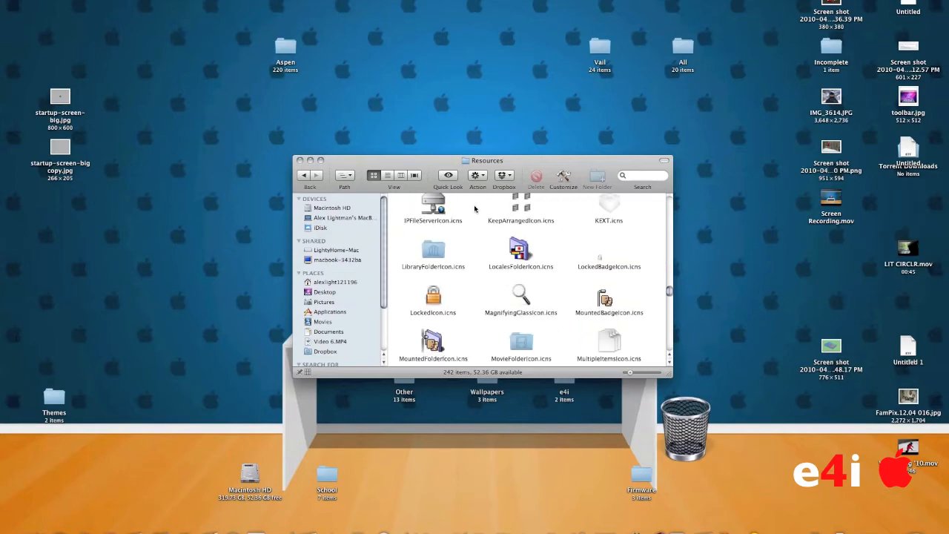
scroll(down, 3)
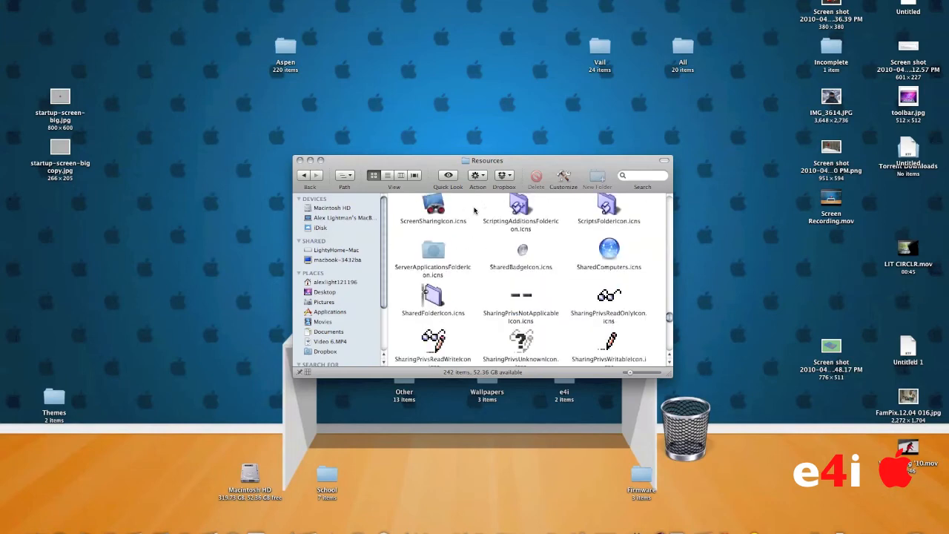
scroll(down, 3)
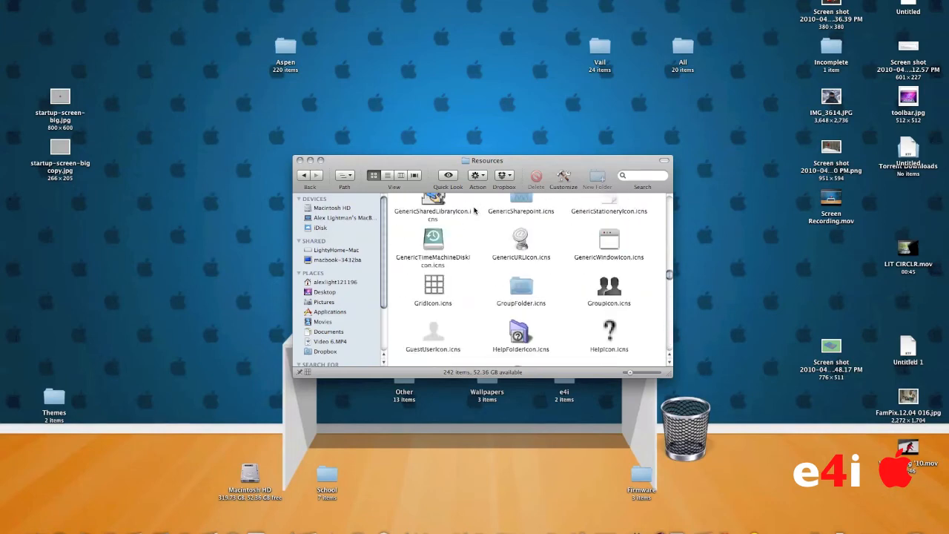
scroll(down, 3)
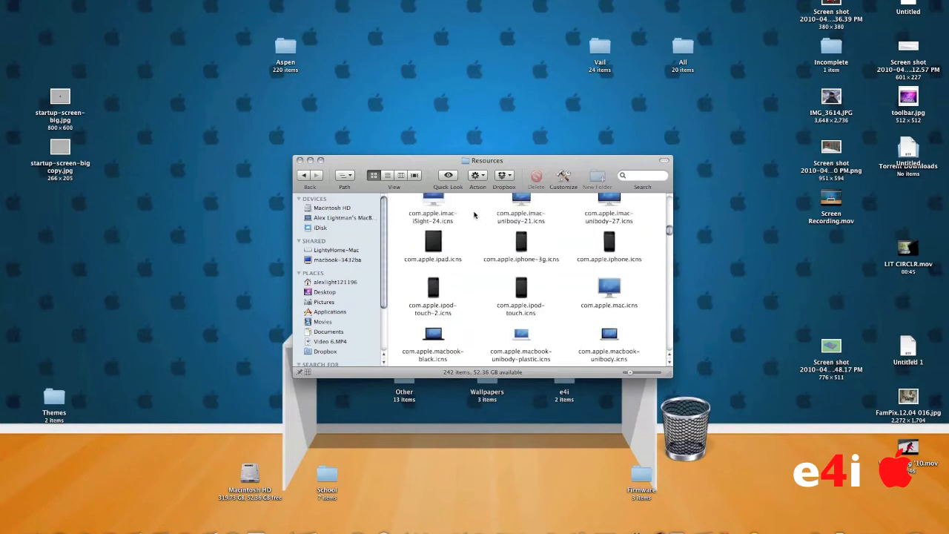
click(433, 243)
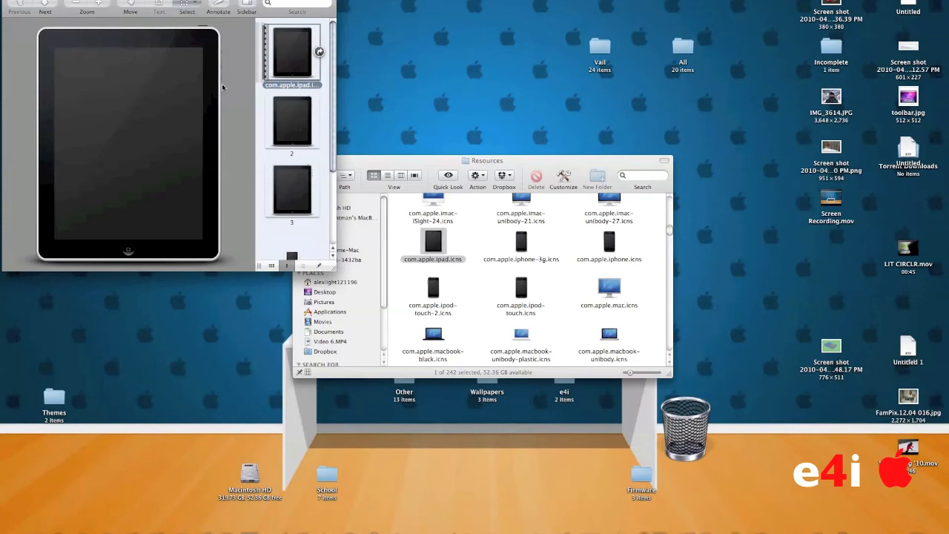
View the smaller and smallest iPad icon sizes in Preview's sidebar
click(291, 187)
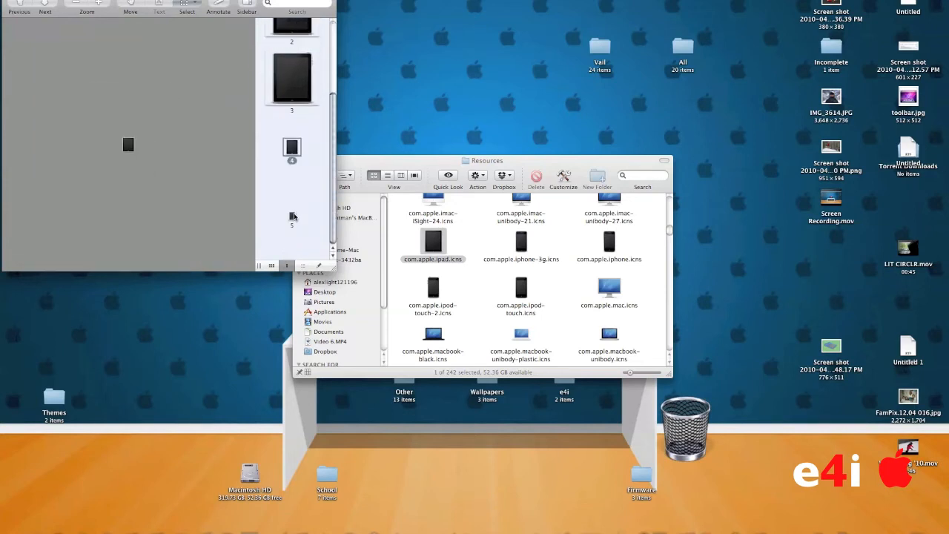
click(291, 56)
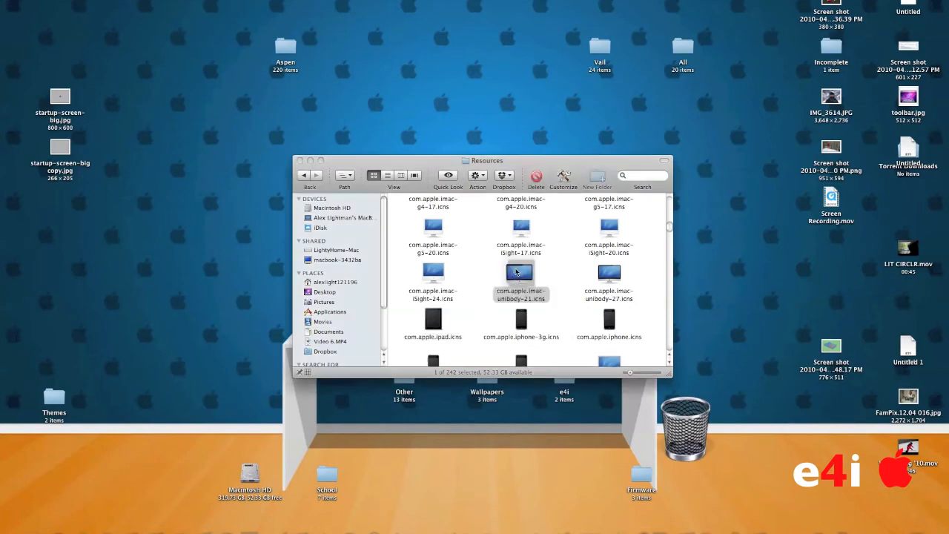
click(433, 276)
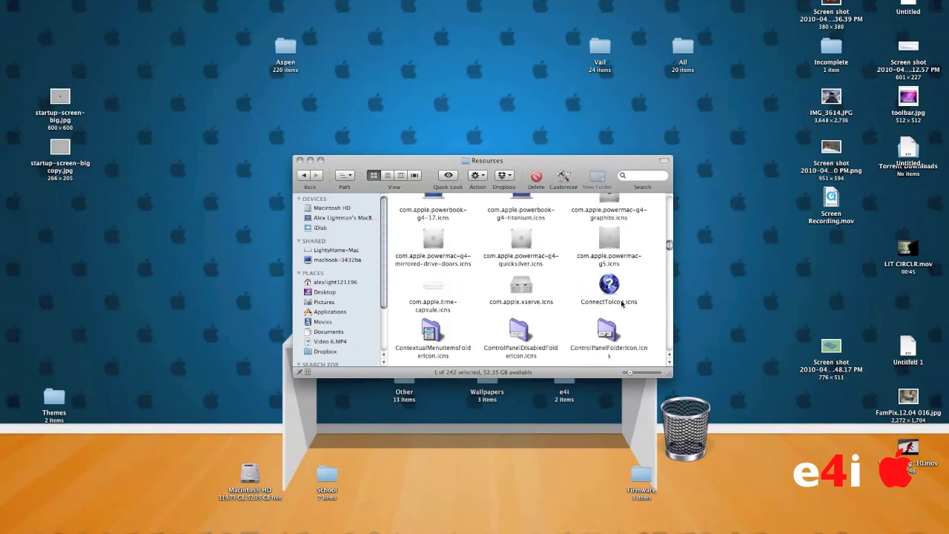
scroll(down, 3)
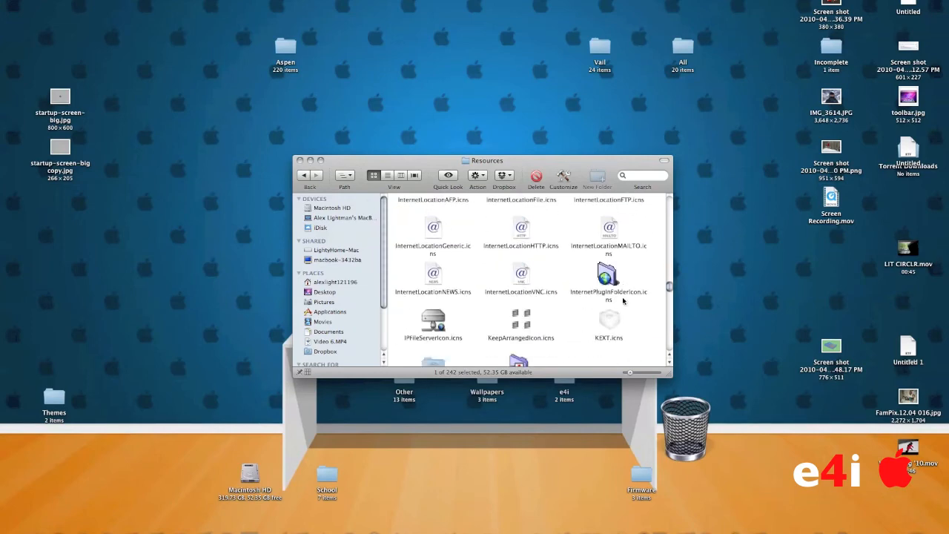
scroll(down, 3)
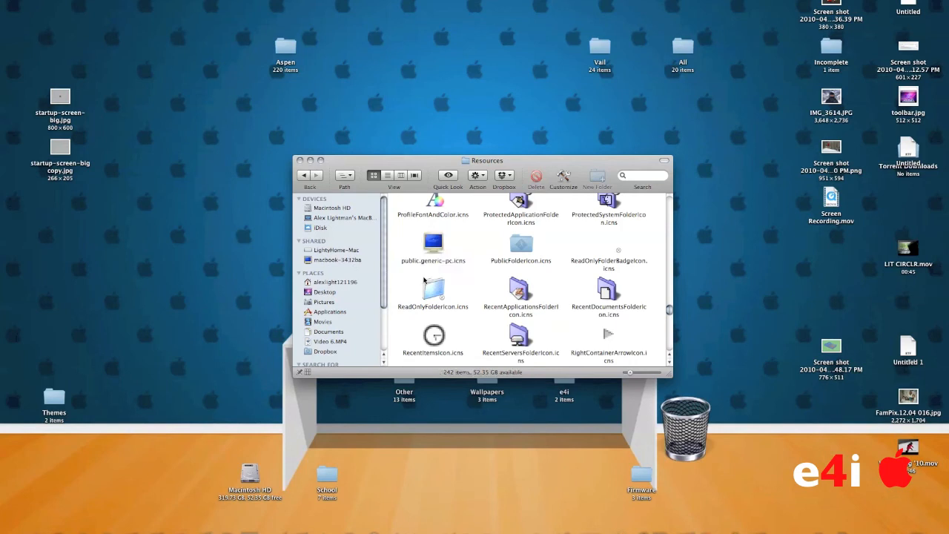
scroll(down, 3)
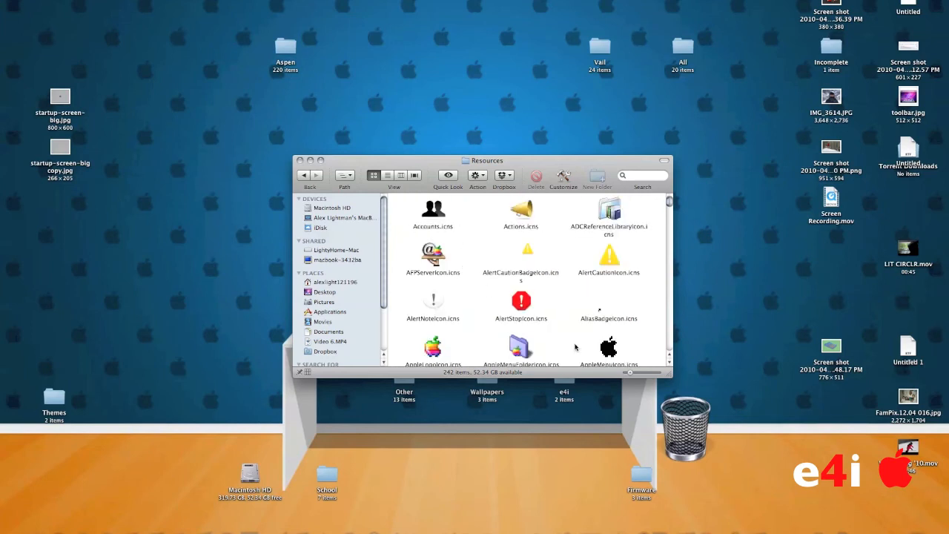
mouse_move(612, 352)
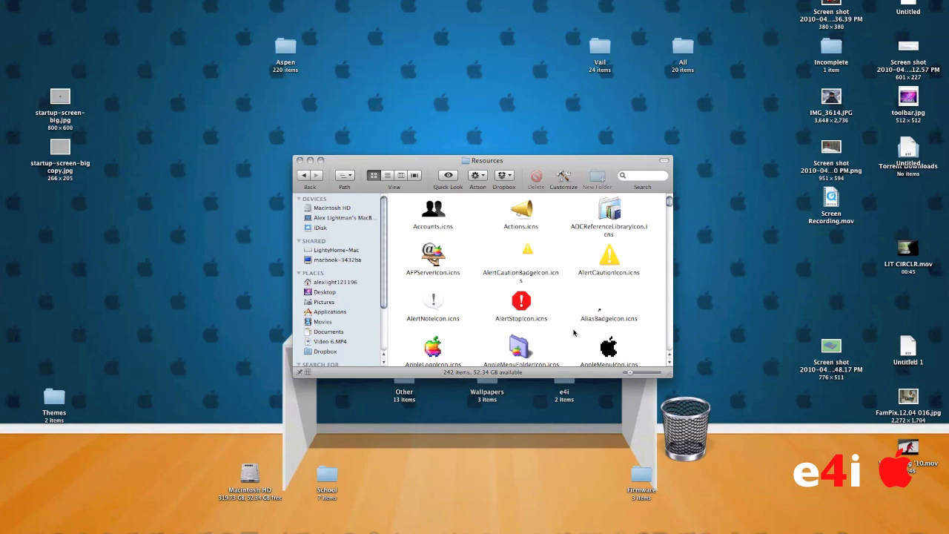
mouse_move(479, 295)
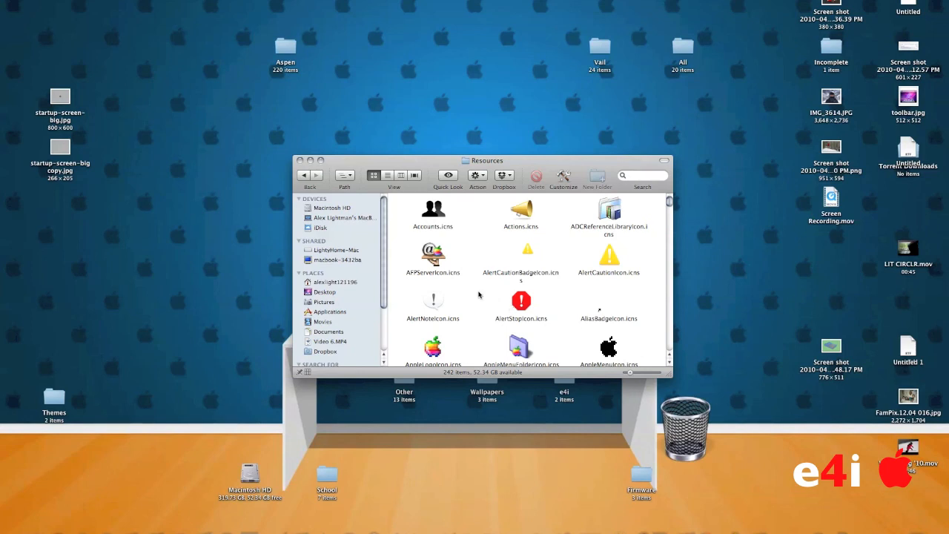